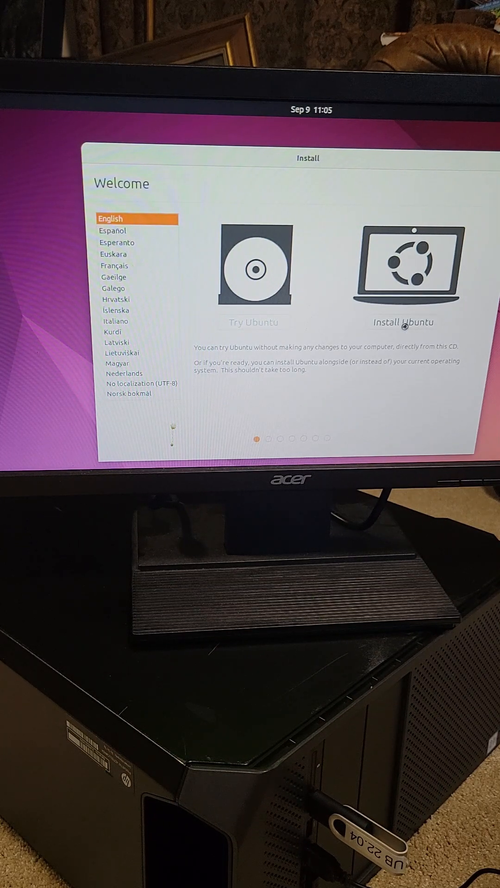
Choose Install Ubuntu with English (US) layout, normal installation and third-party graphics, Wi-Fi and media software.
{"action": "left_click", "coordinate": [402, 322]}
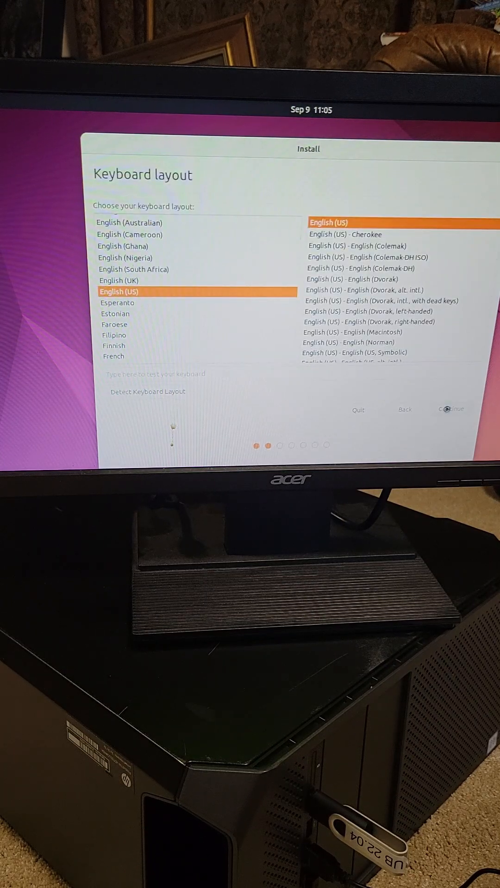
{"action": "left_click", "coordinate": [451, 410]}
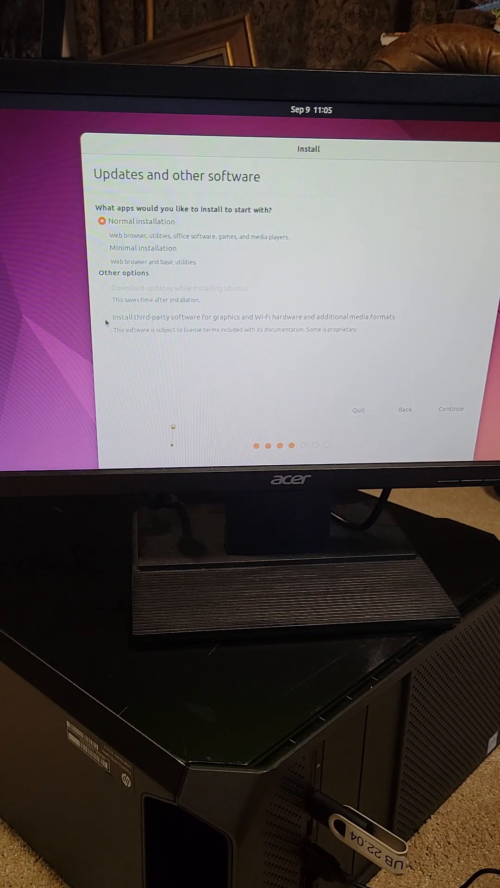
{"action": "left_click", "coordinate": [104, 317]}
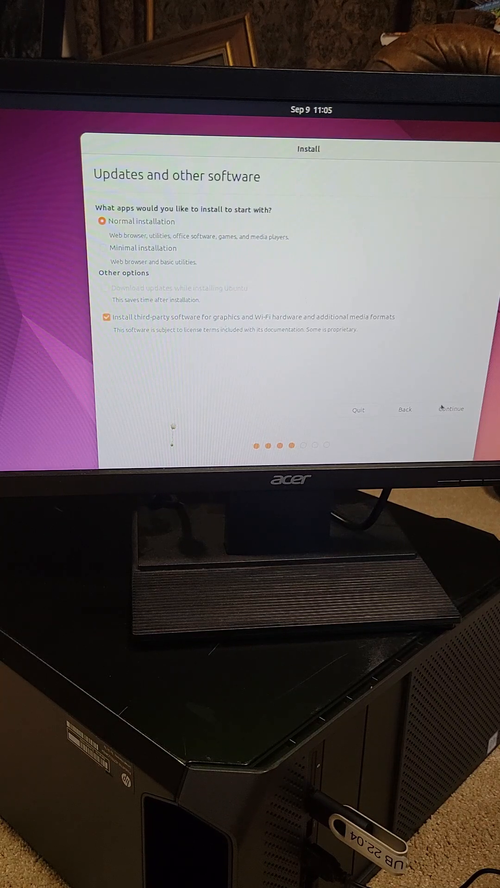
{"action": "left_click", "coordinate": [451, 409]}
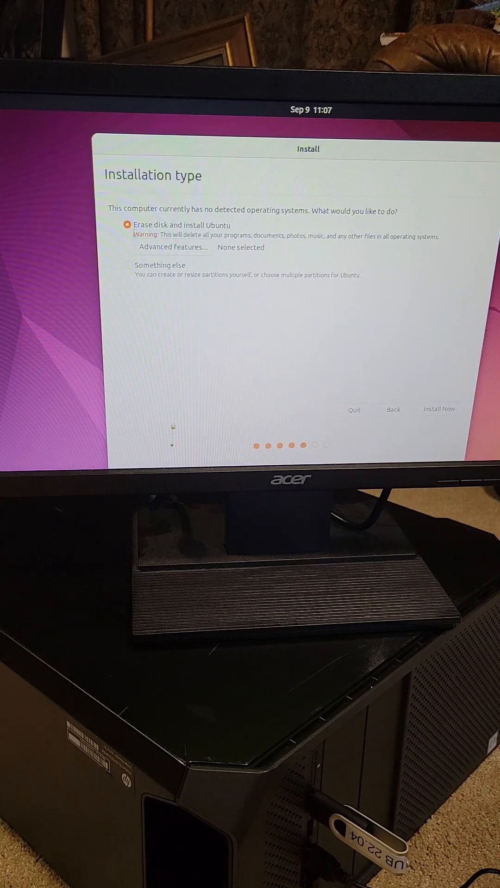
{"action": "mouse_move", "coordinate": [439, 420]}
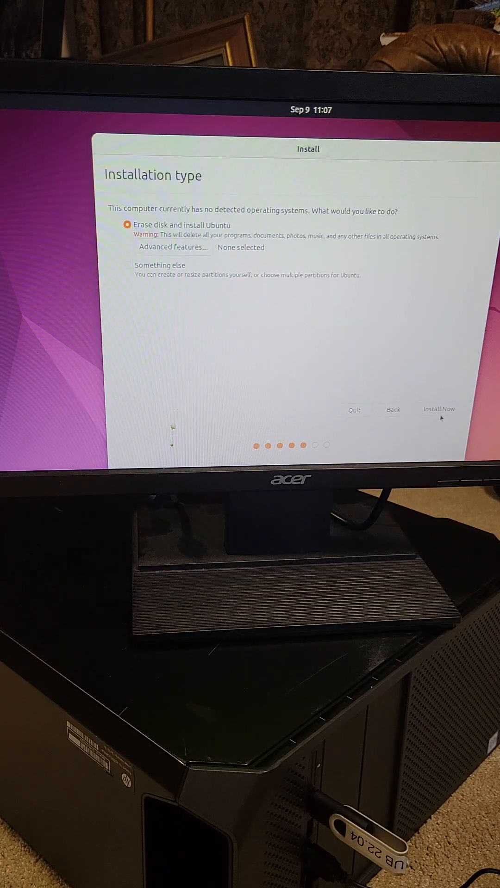
Erase the whole disk for Ubuntu, approve writing the partition changes, and keep New York as time zone.
{"action": "left_click", "coordinate": [438, 409]}
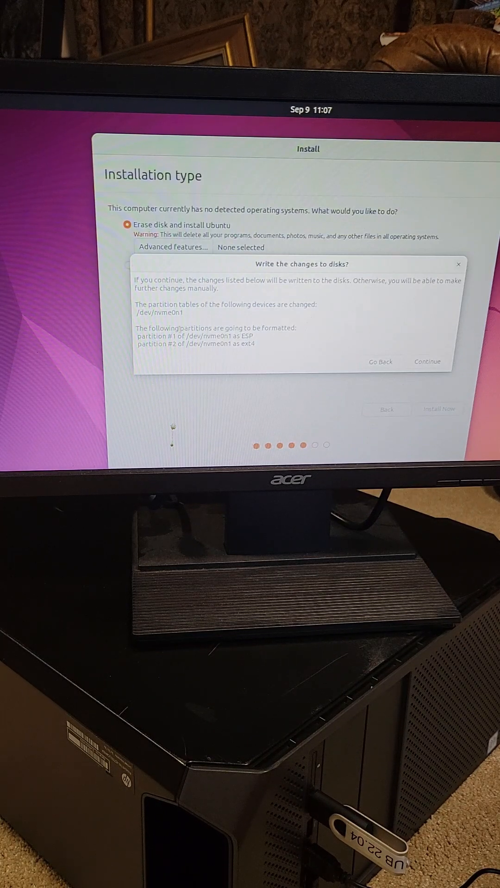
{"action": "left_click", "coordinate": [380, 362]}
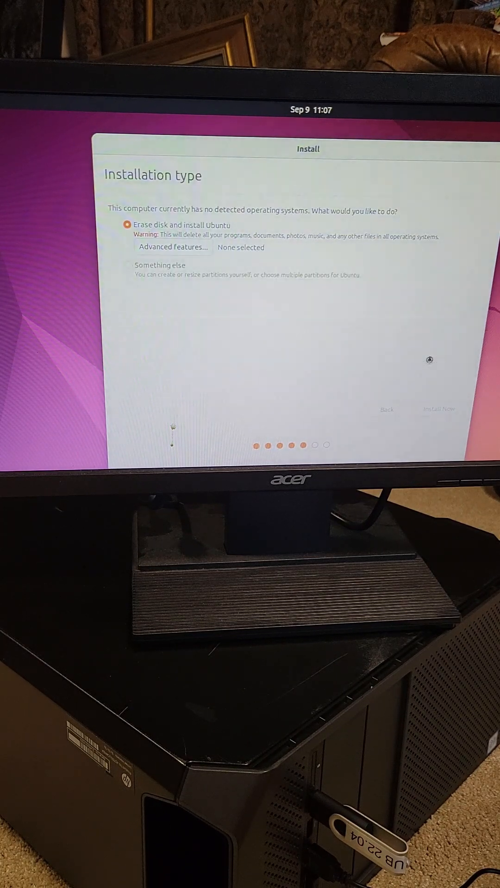
{"action": "left_click", "coordinate": [439, 408]}
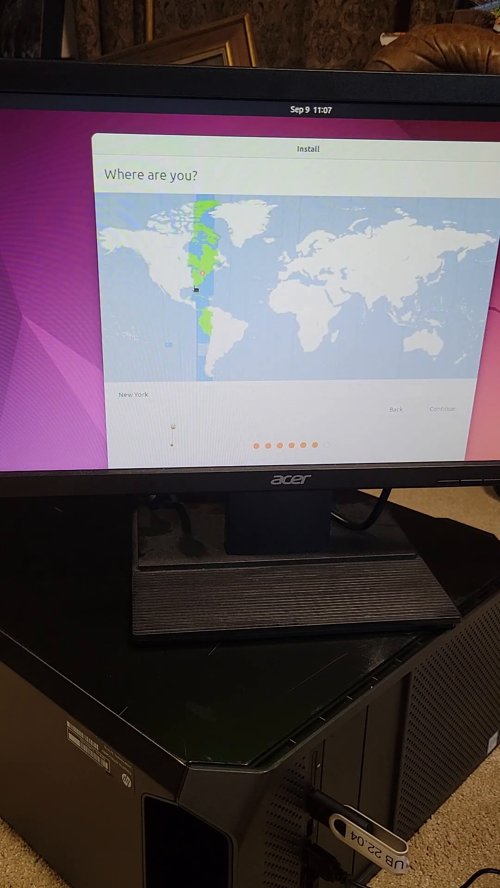
{"action": "left_click", "coordinate": [187, 288]}
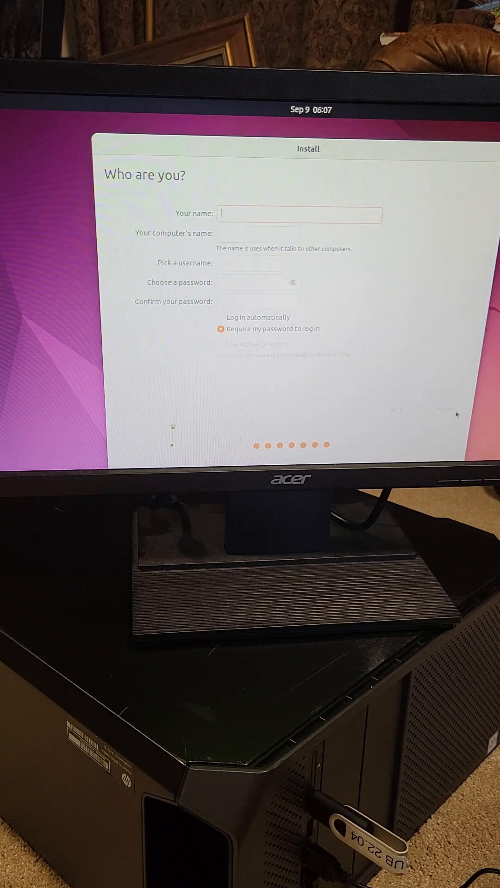
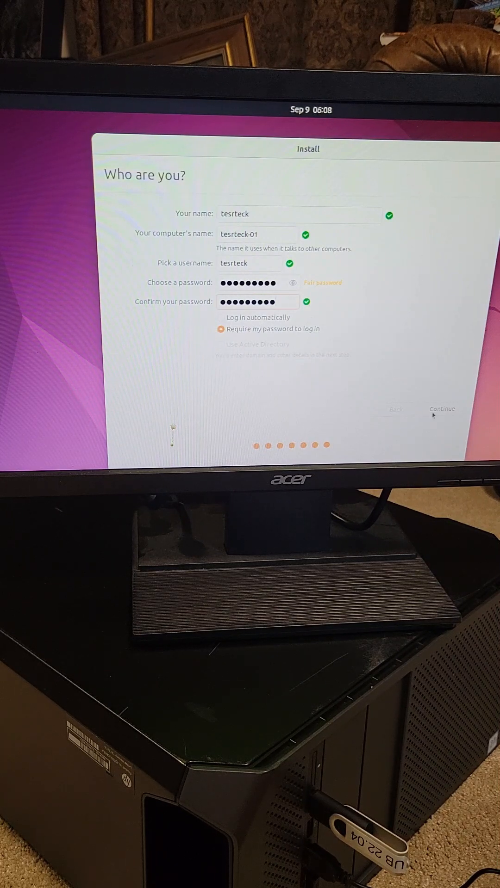
Enter name 'tesrteck', computer name 'tesrteck-01', username and a confirmed password, then submit the account.
{"action": "left_click", "coordinate": [442, 408]}
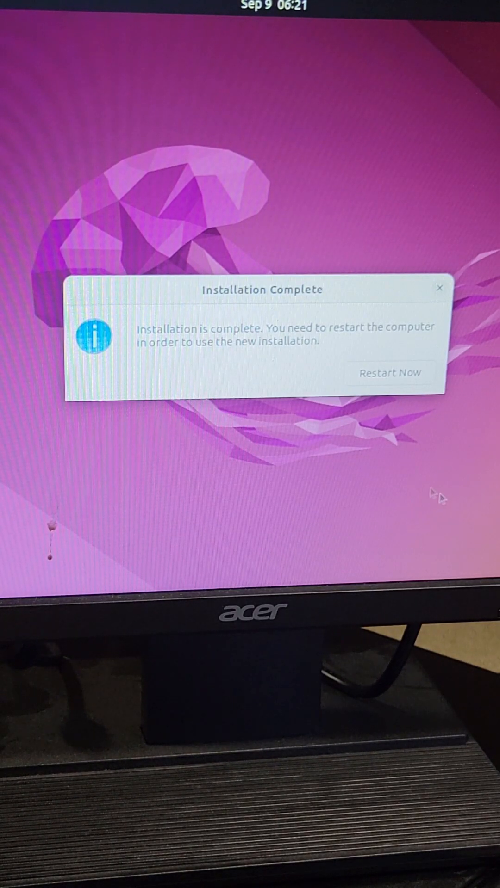
Choose Restart Now at the Installation Complete dialog to boot the new system.
{"action": "left_click", "coordinate": [389, 373]}
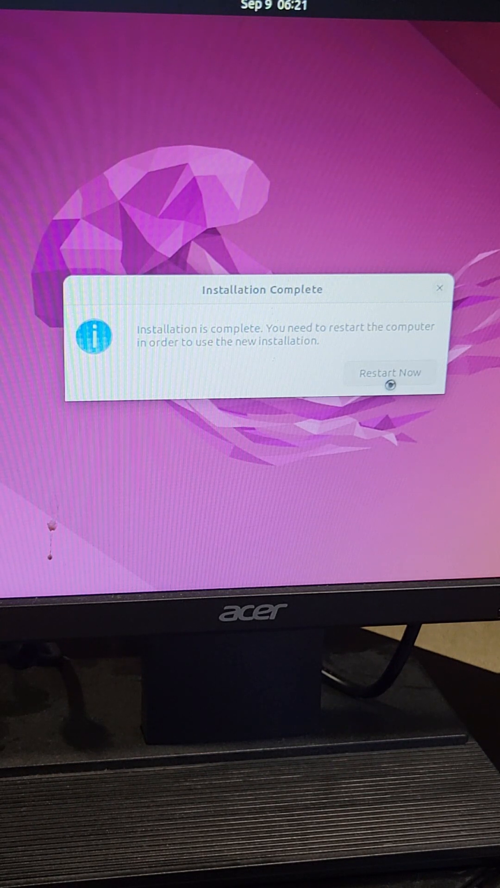